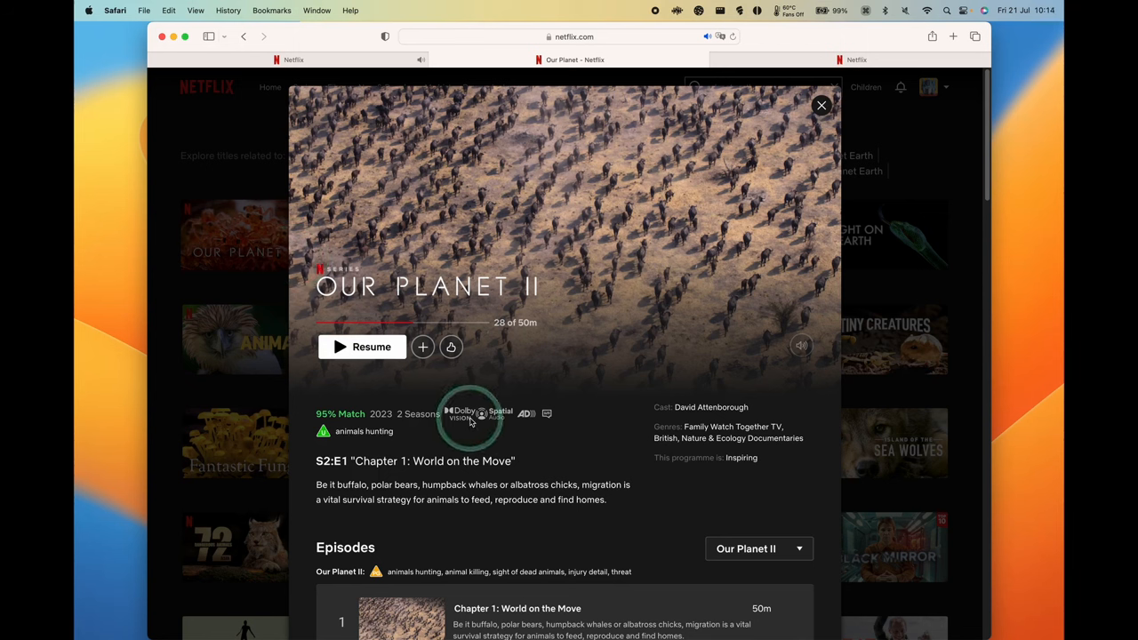
mouse_move(356, 238)
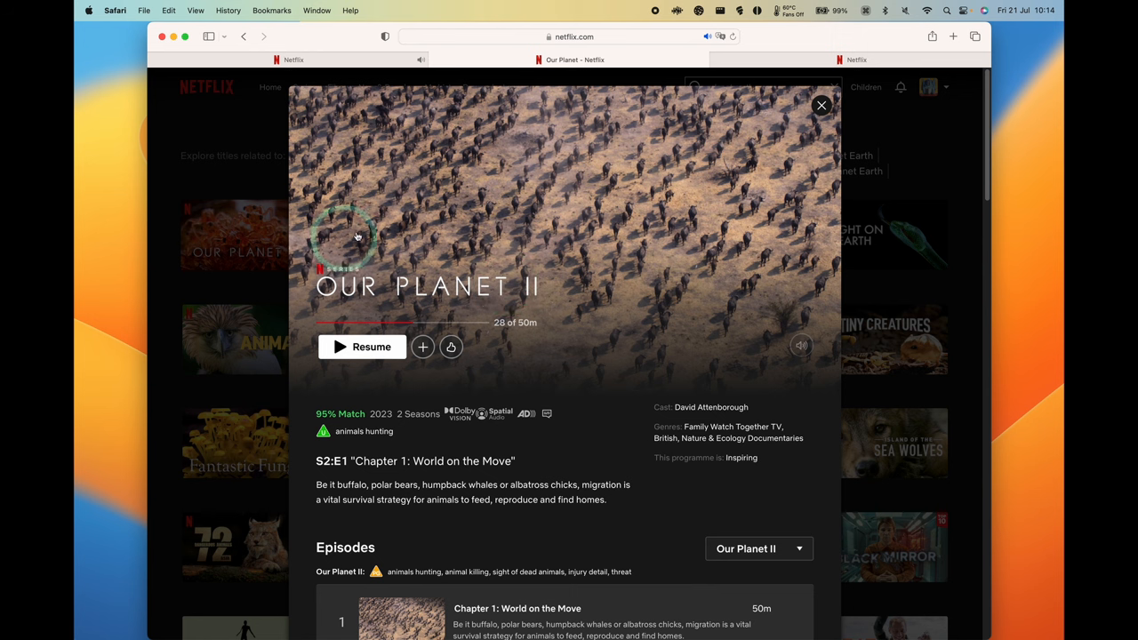
mouse_move(418, 261)
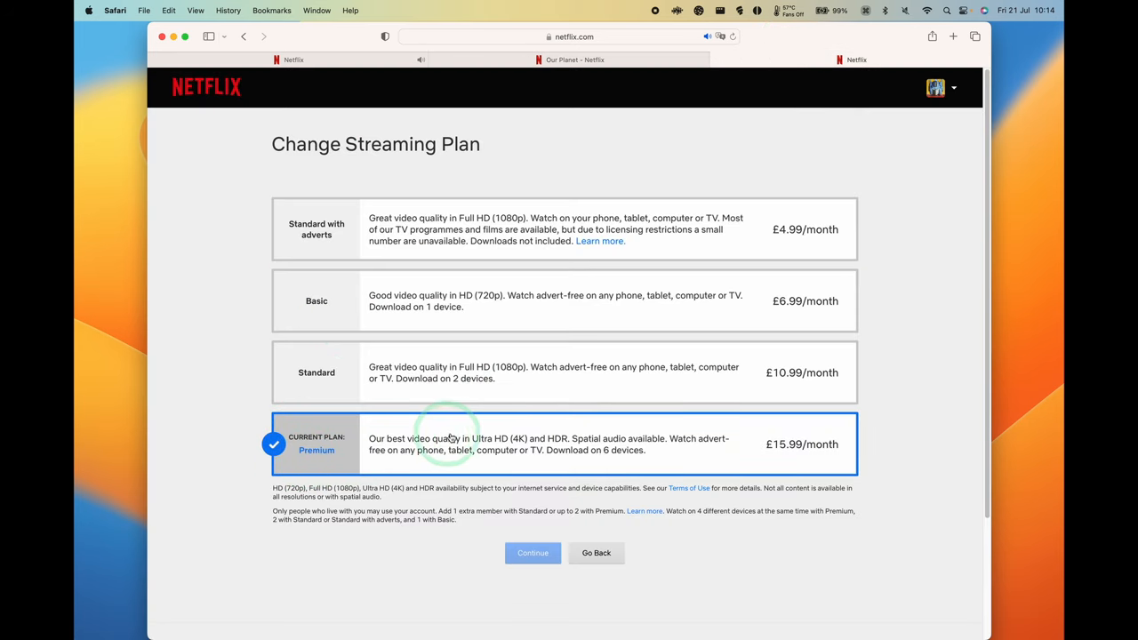
Step: Open and dismiss the Safari menu, then switch to the first Netflix tab
double_click(489, 439)
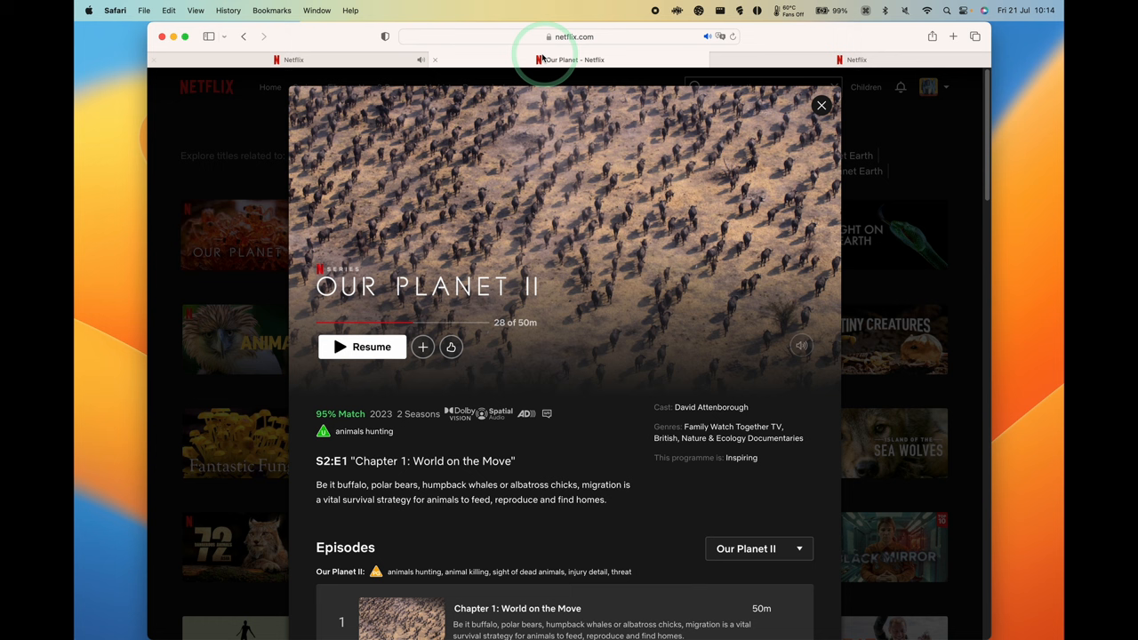
click(115, 10)
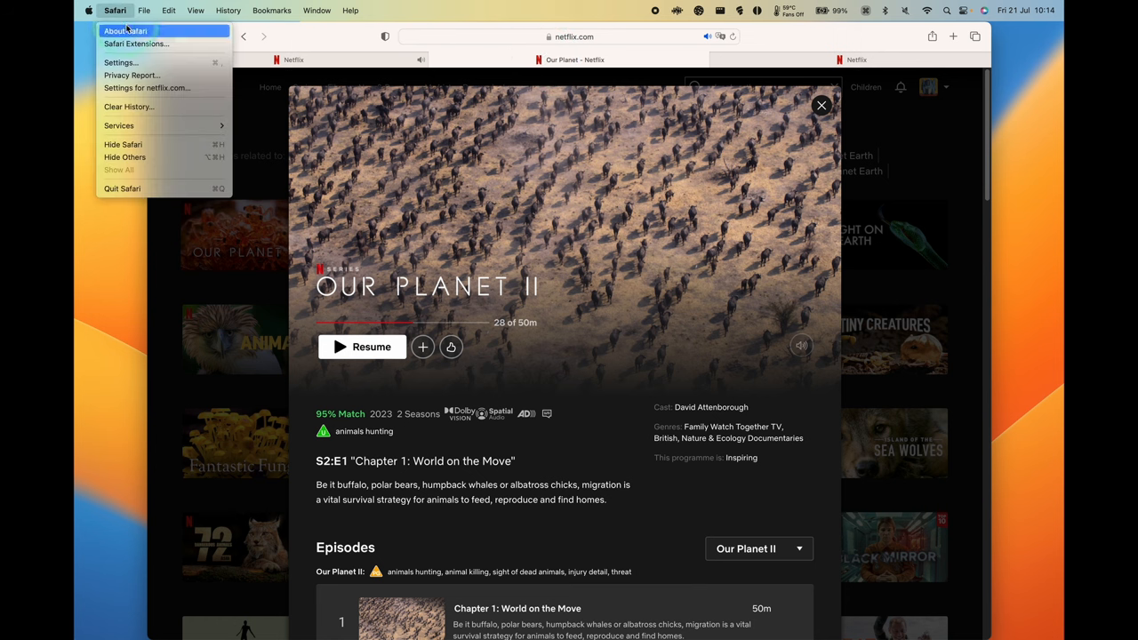
click(125, 31)
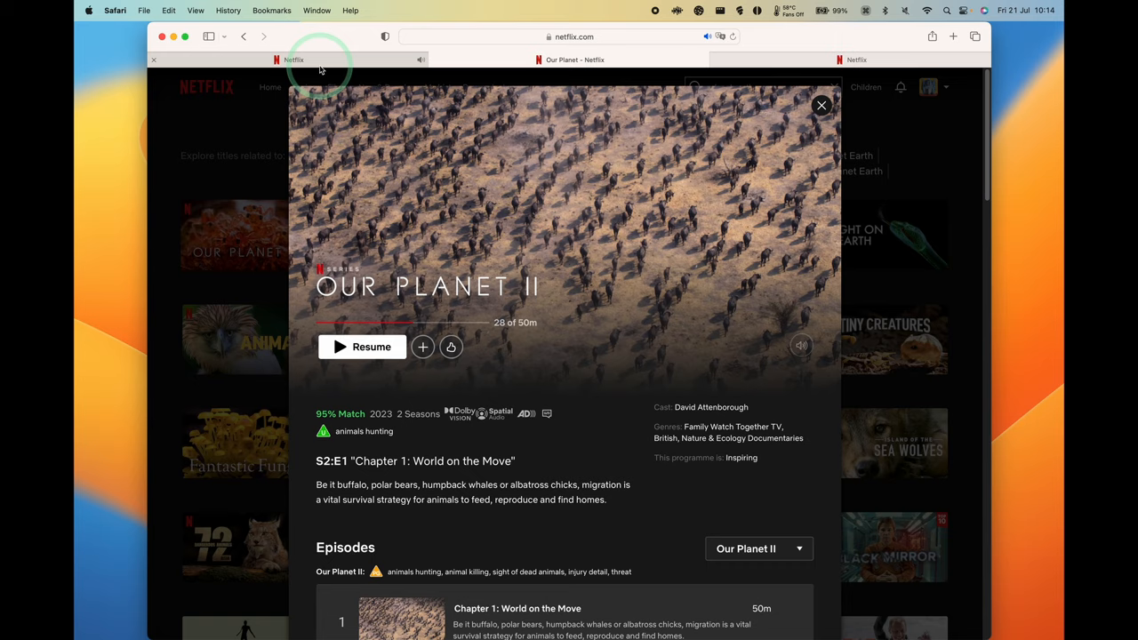
click(362, 347)
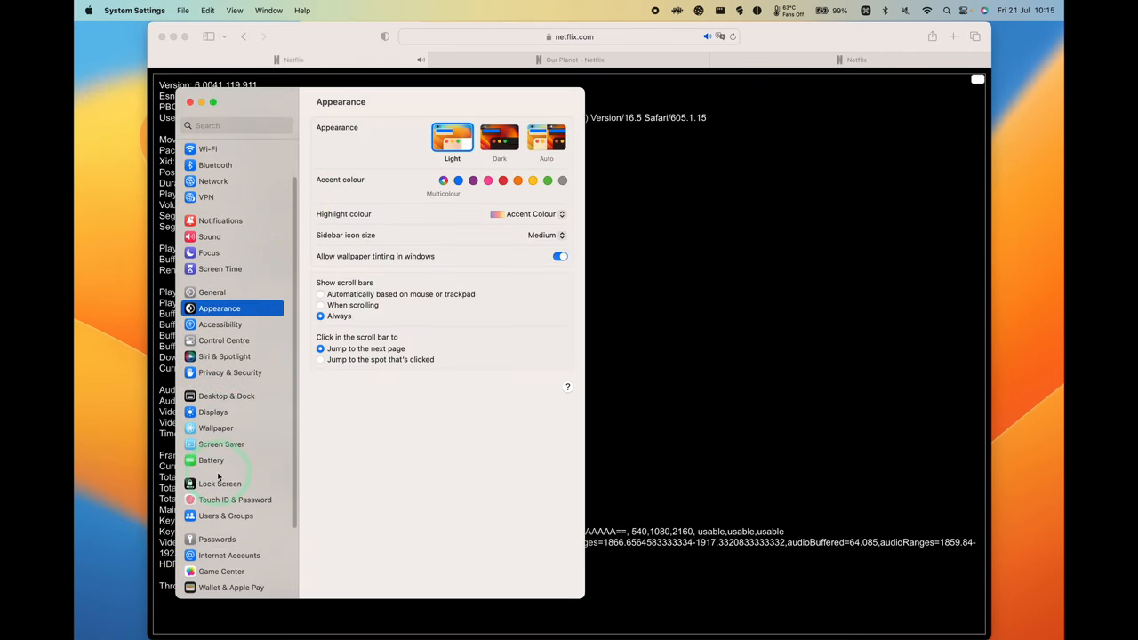
Step: Open Displays and turn on 'Show resolutions as list' in the Advanced options
scroll(down, 3)
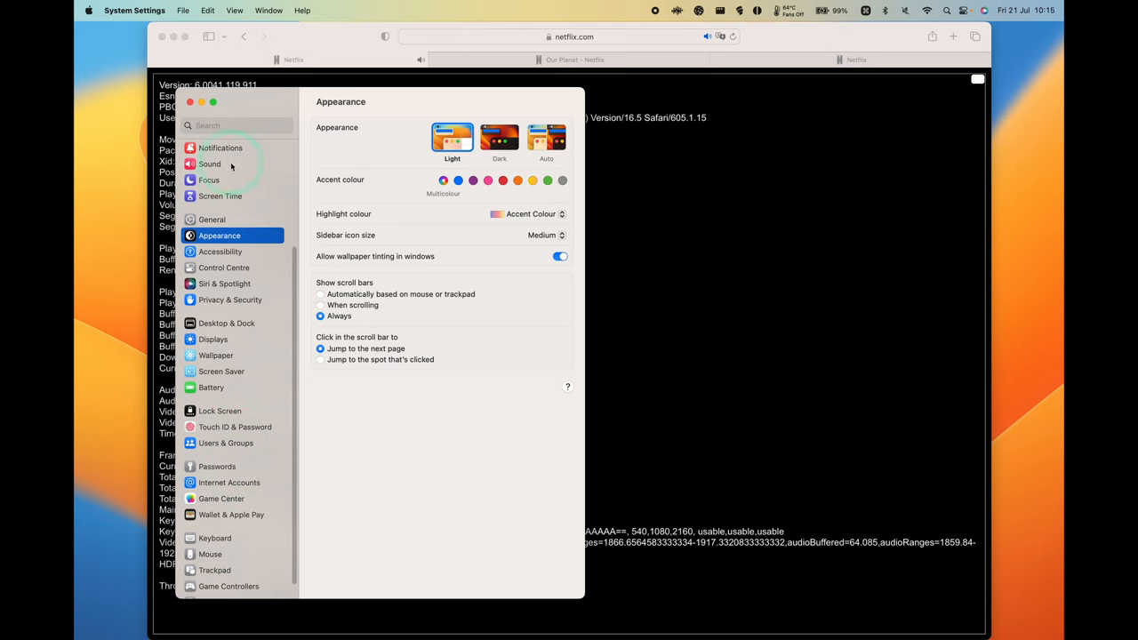
click(213, 340)
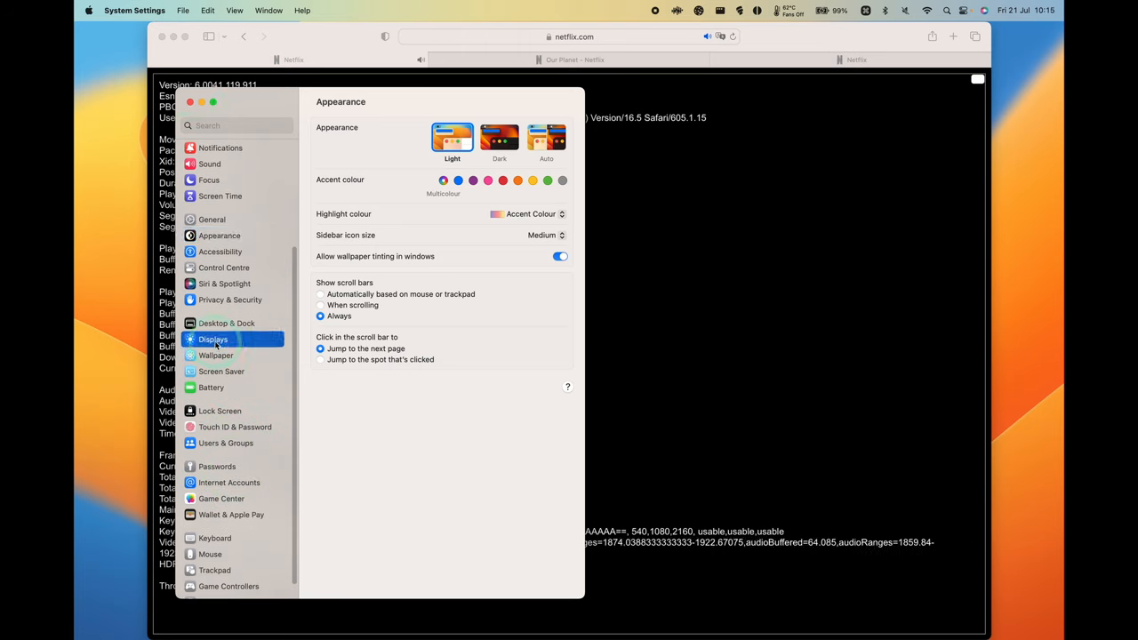
click(212, 339)
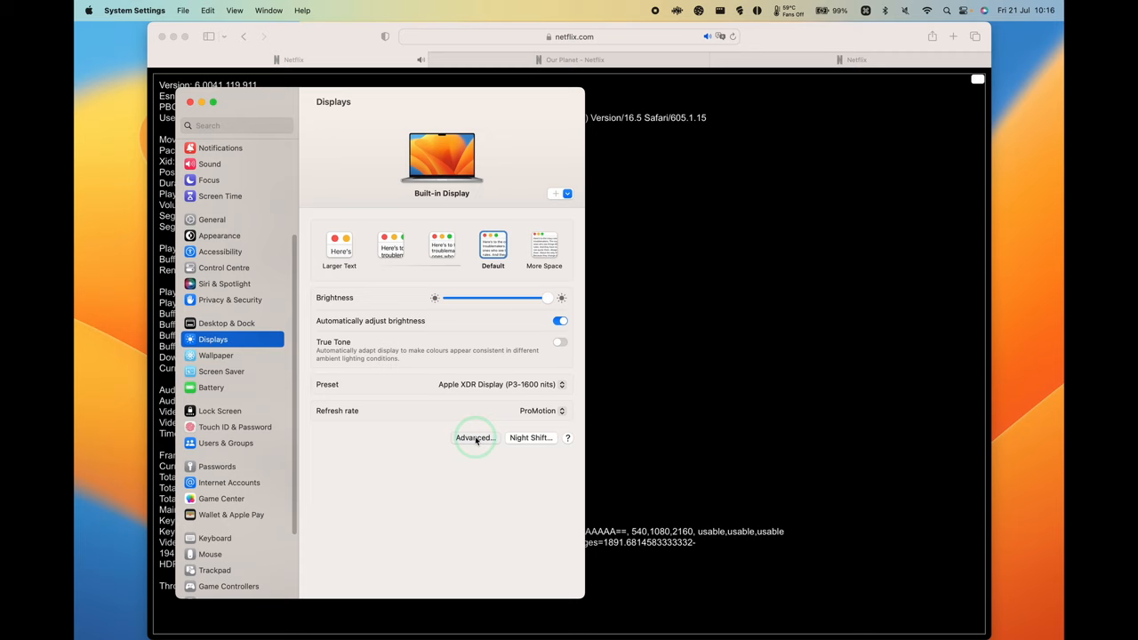
click(474, 437)
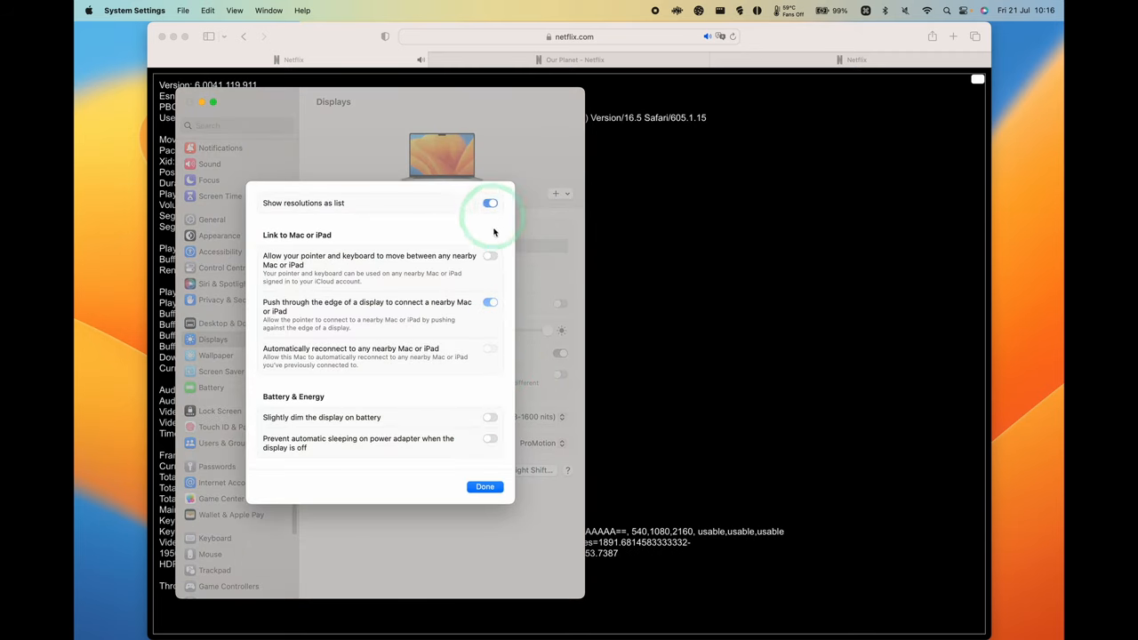
click(484, 486)
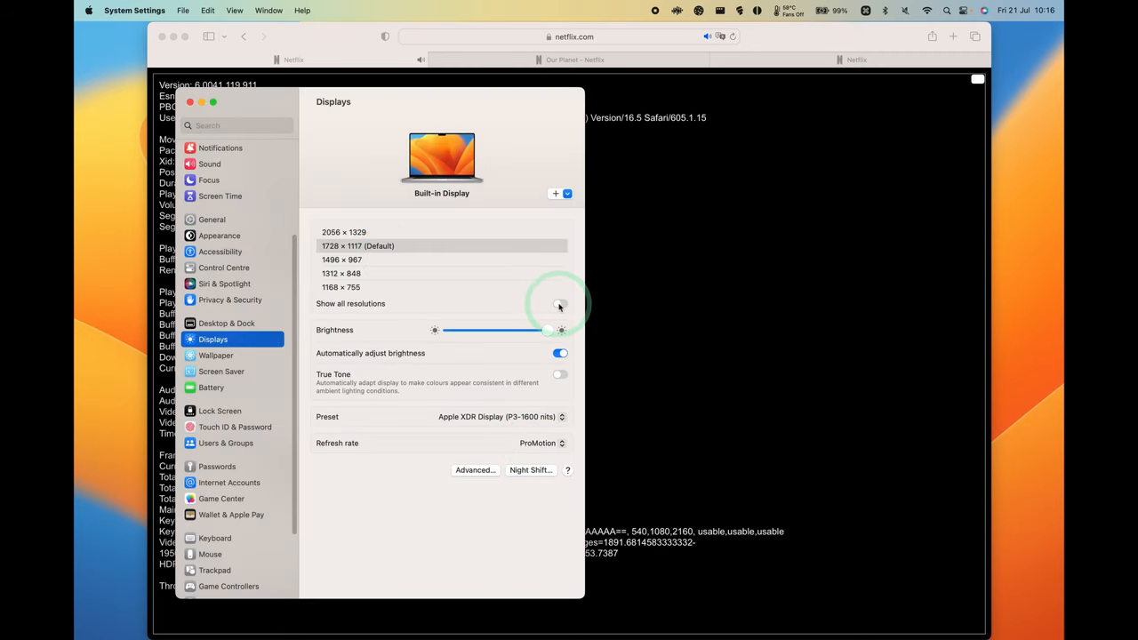
Step: Turn on 'Show all resolutions' for the built-in display
click(560, 304)
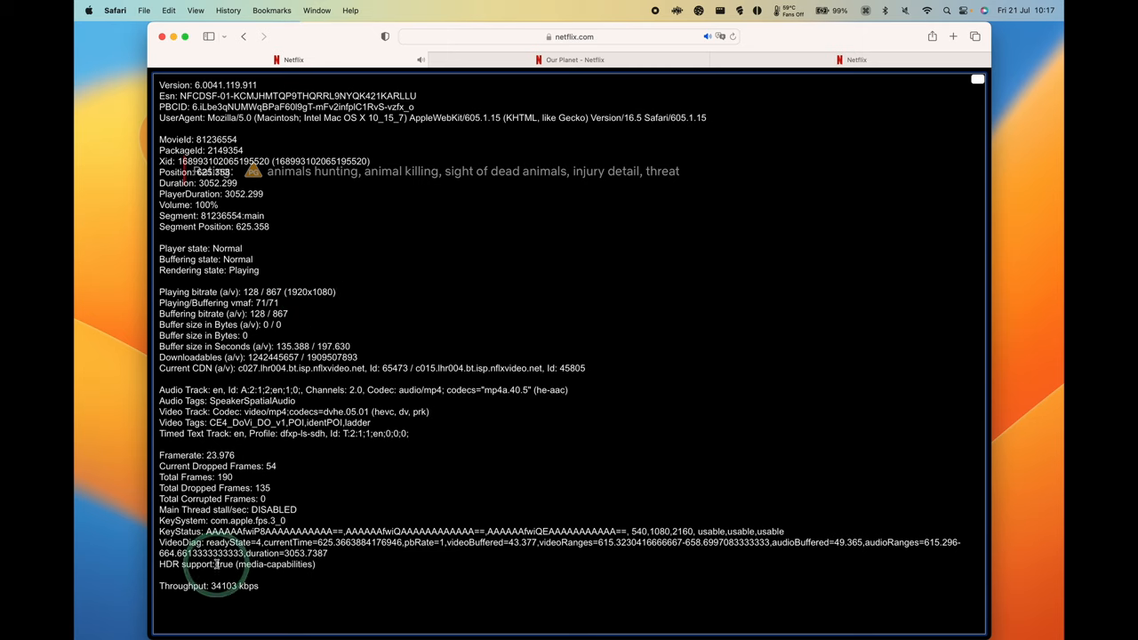
double_click(322, 292)
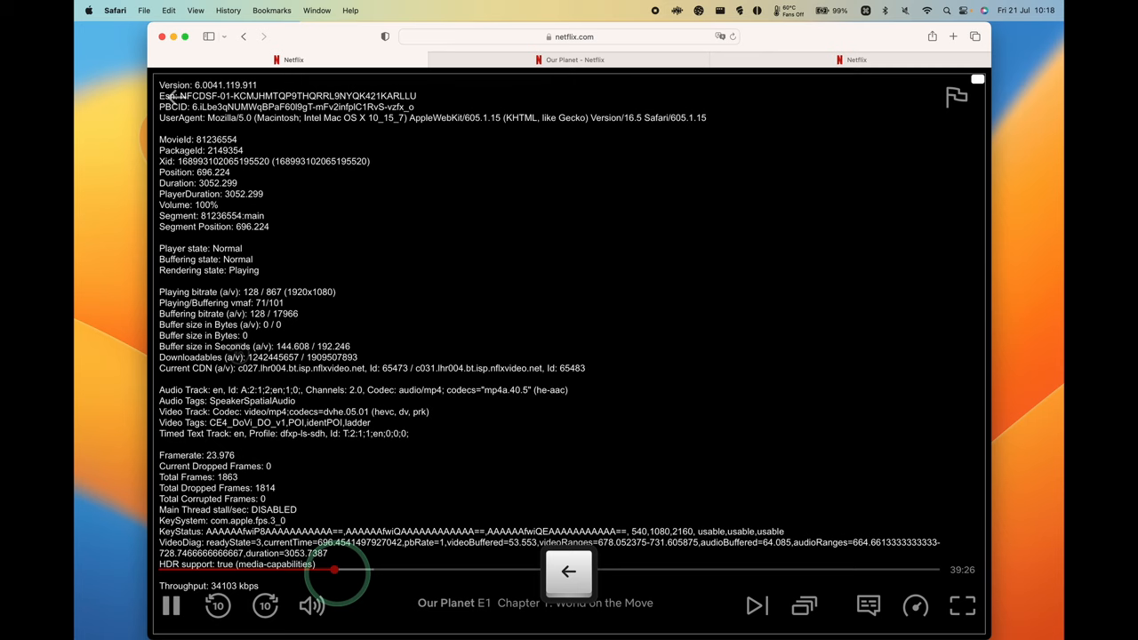
Step: Seek the Our Planet episode to an earlier point on the progress bar
click(171, 606)
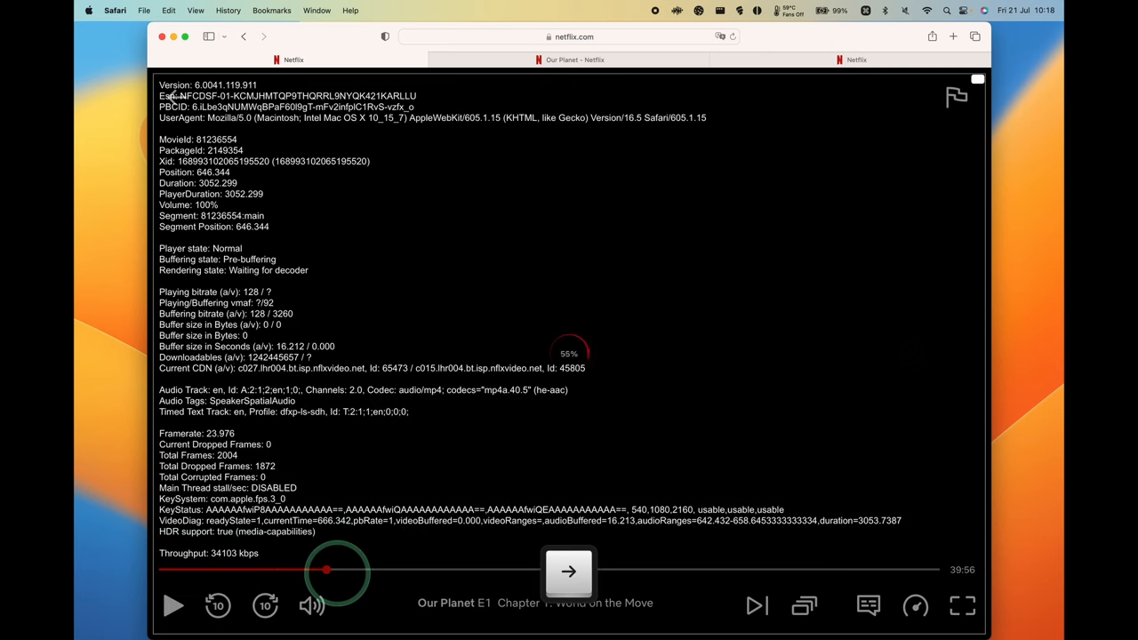
click(173, 606)
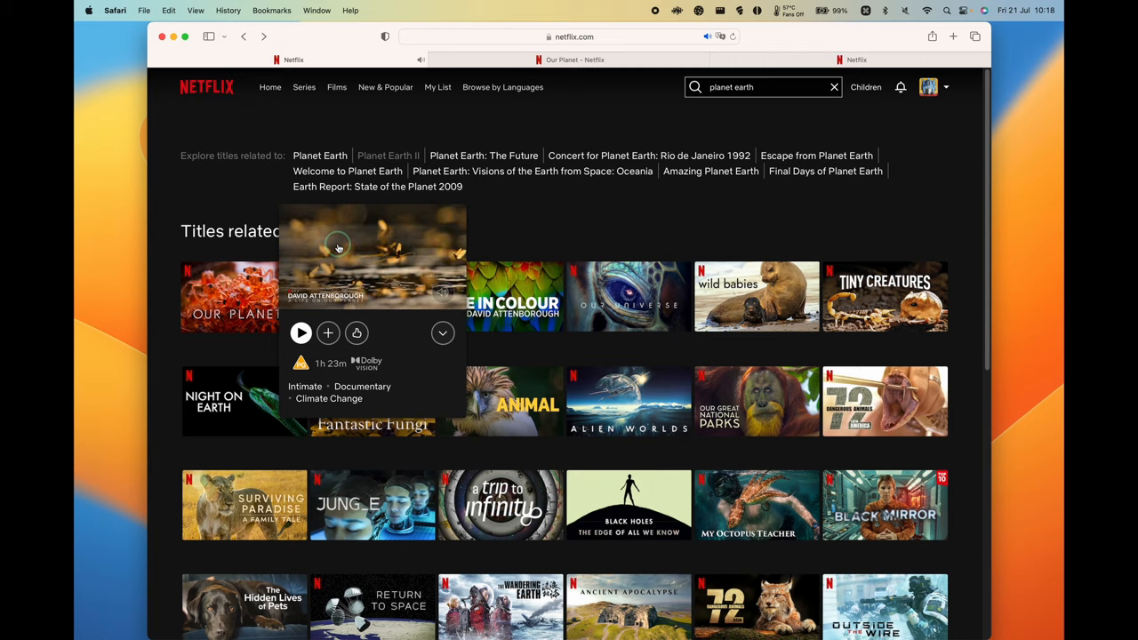
Step: Play the David Attenborough documentary from the 'planet earth' search results
click(301, 333)
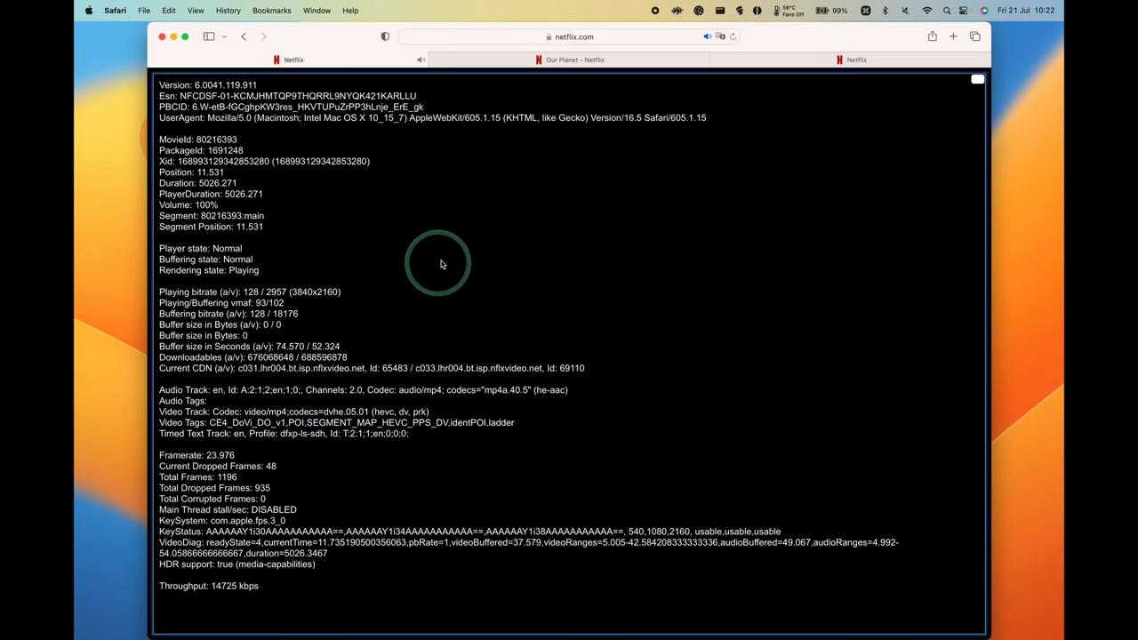
Step: Pause A Life on Our Planet and return to the Our Planet II details tab
click(114, 10)
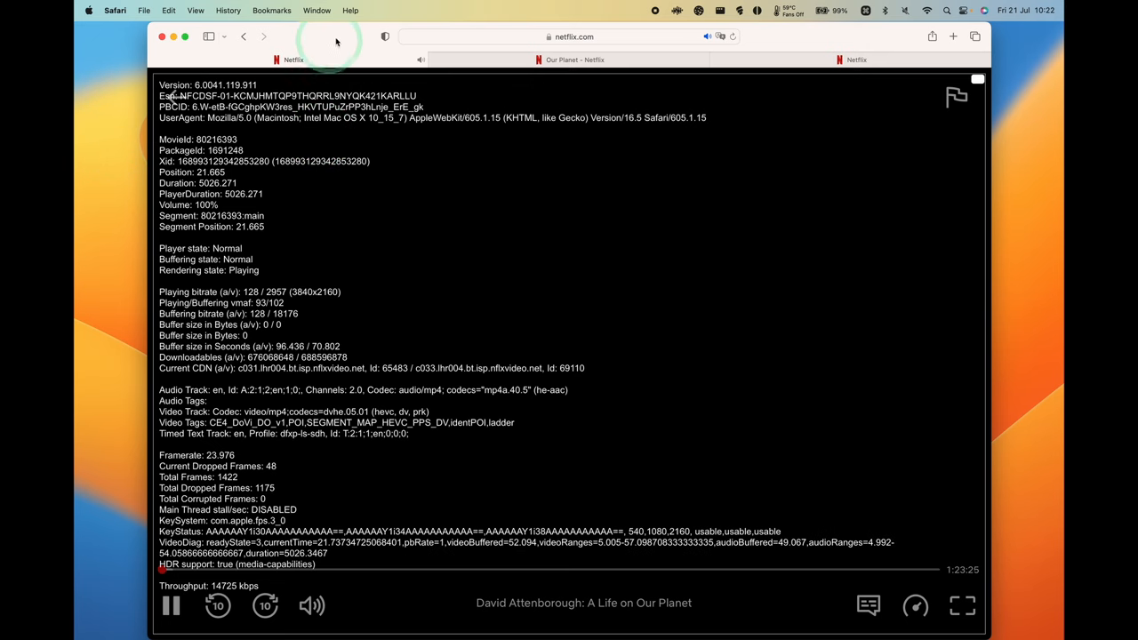
mouse_move(801, 72)
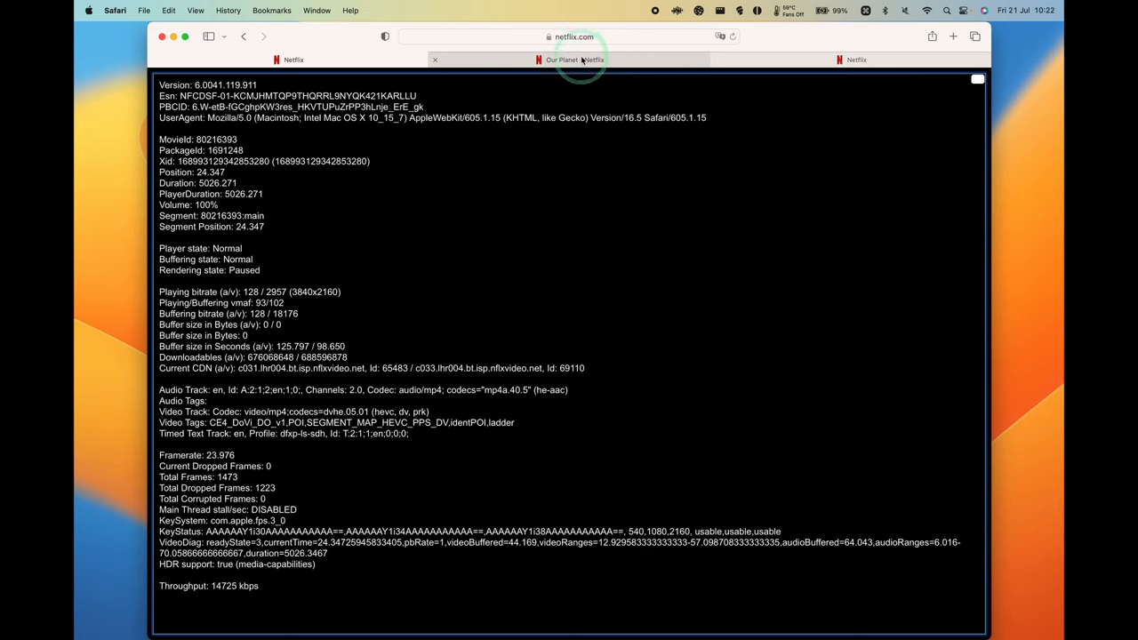
click(576, 60)
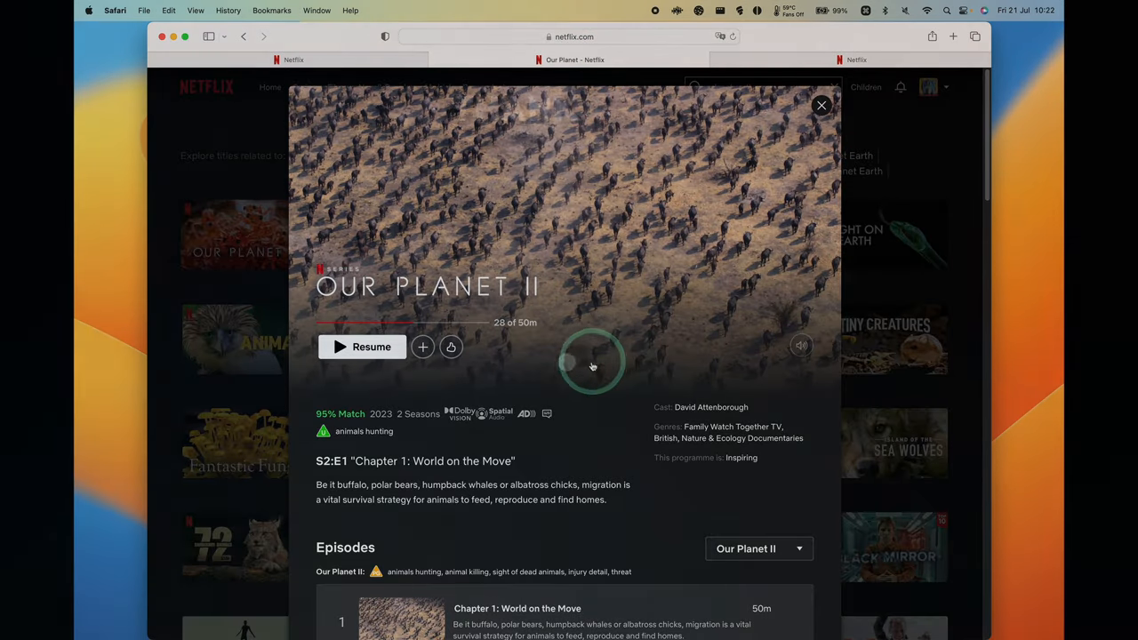